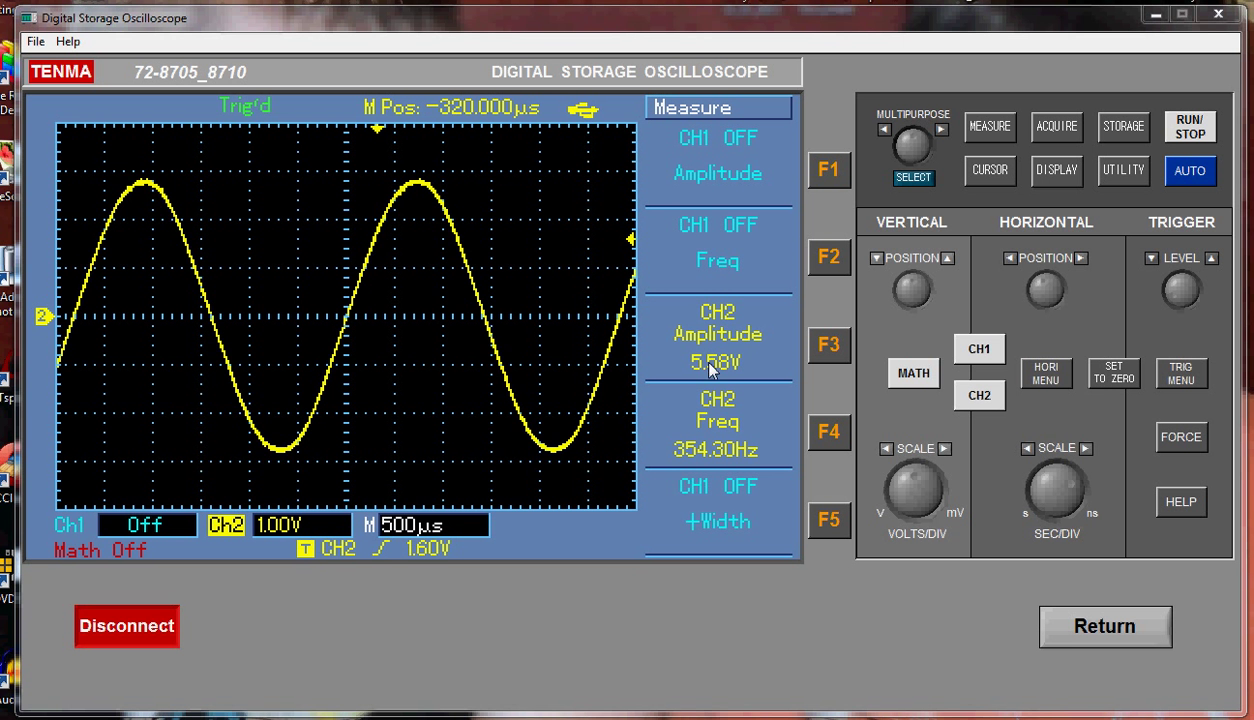
pyautogui.moveTo(732, 603)
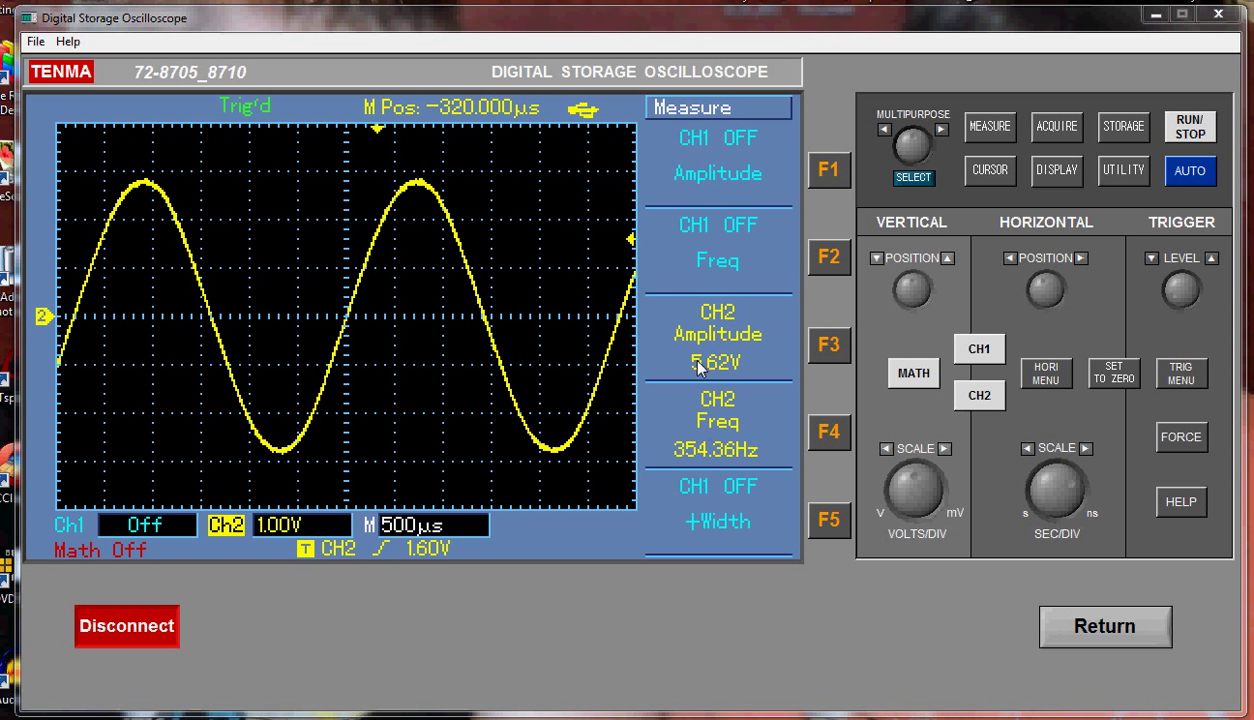
pyautogui.moveTo(970, 318)
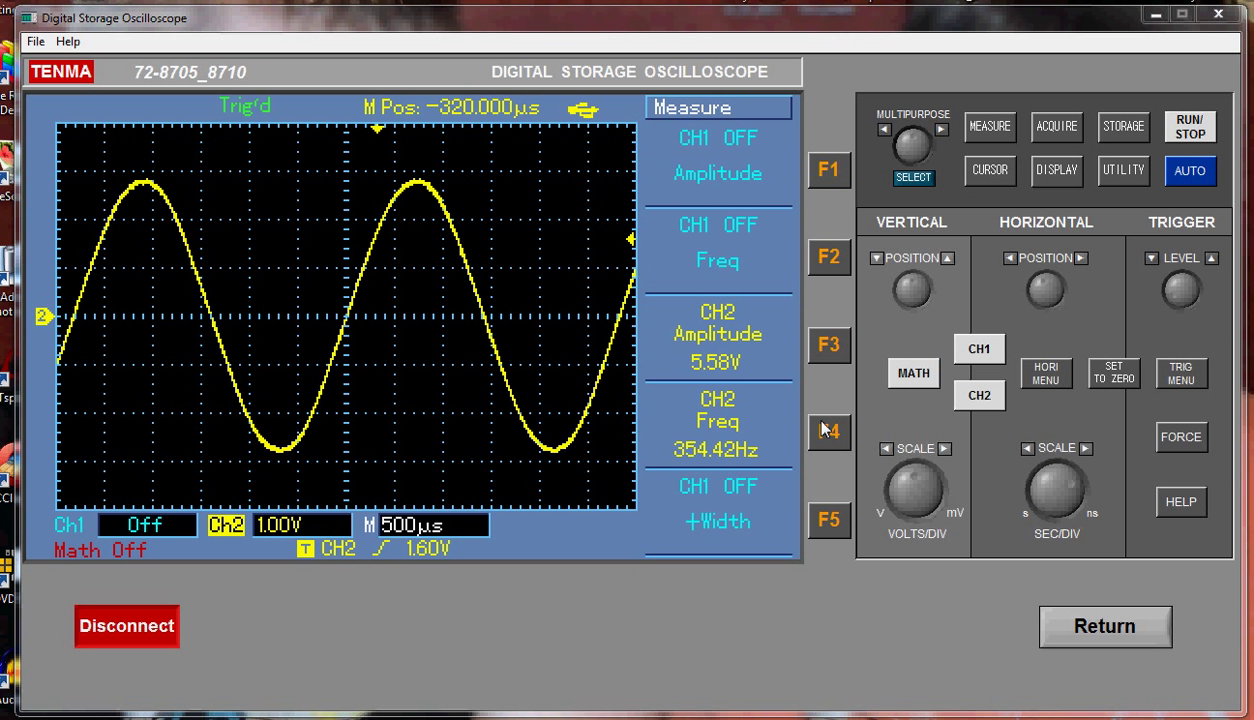
pyautogui.moveTo(540, 373)
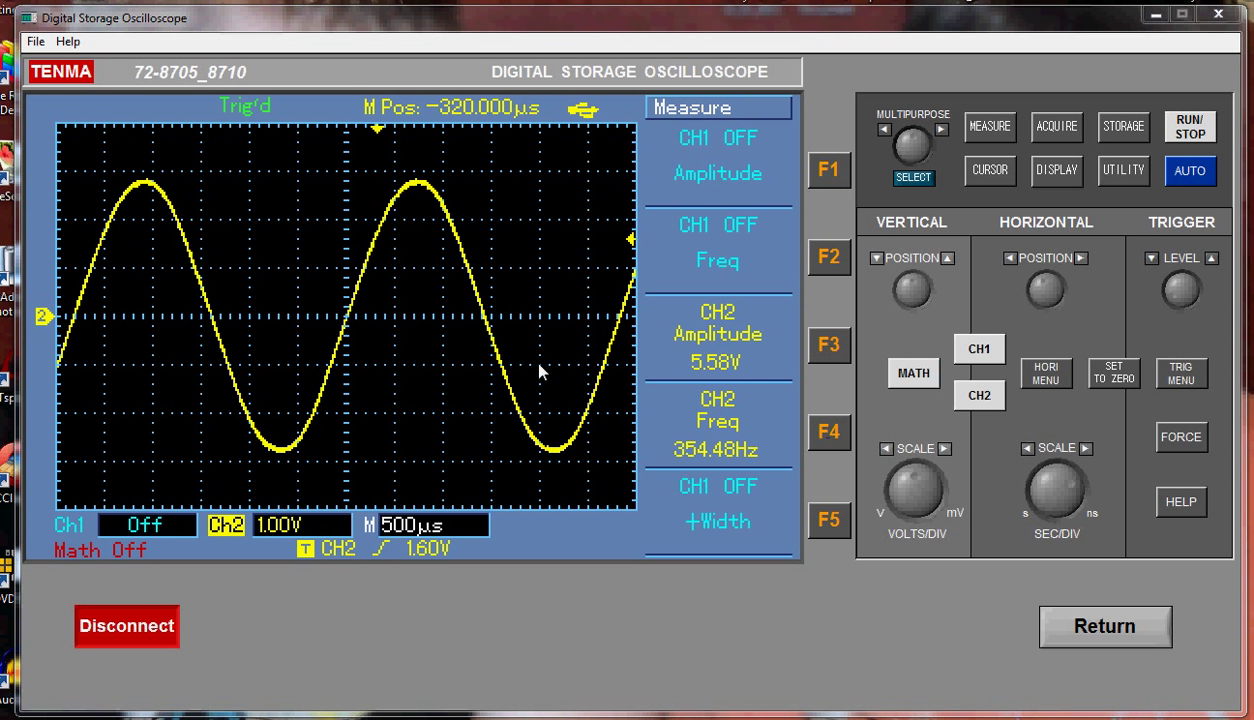
pyautogui.moveTo(730, 378)
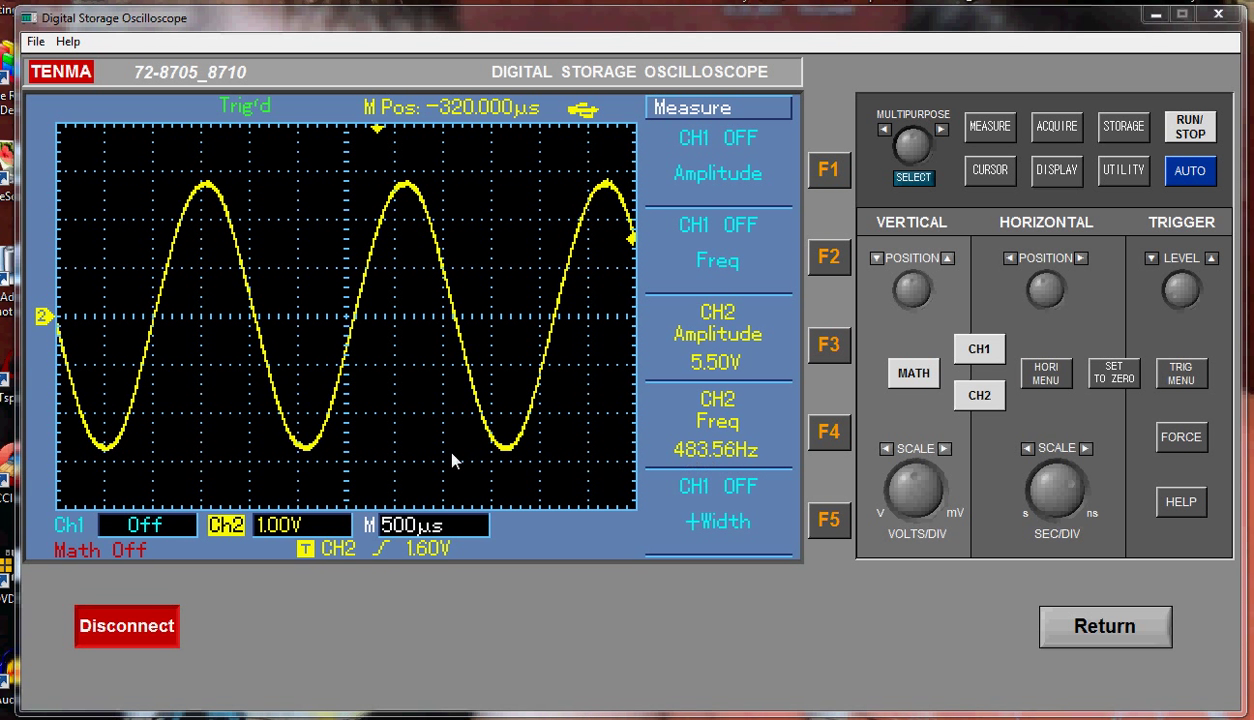
pyautogui.moveTo(730, 375)
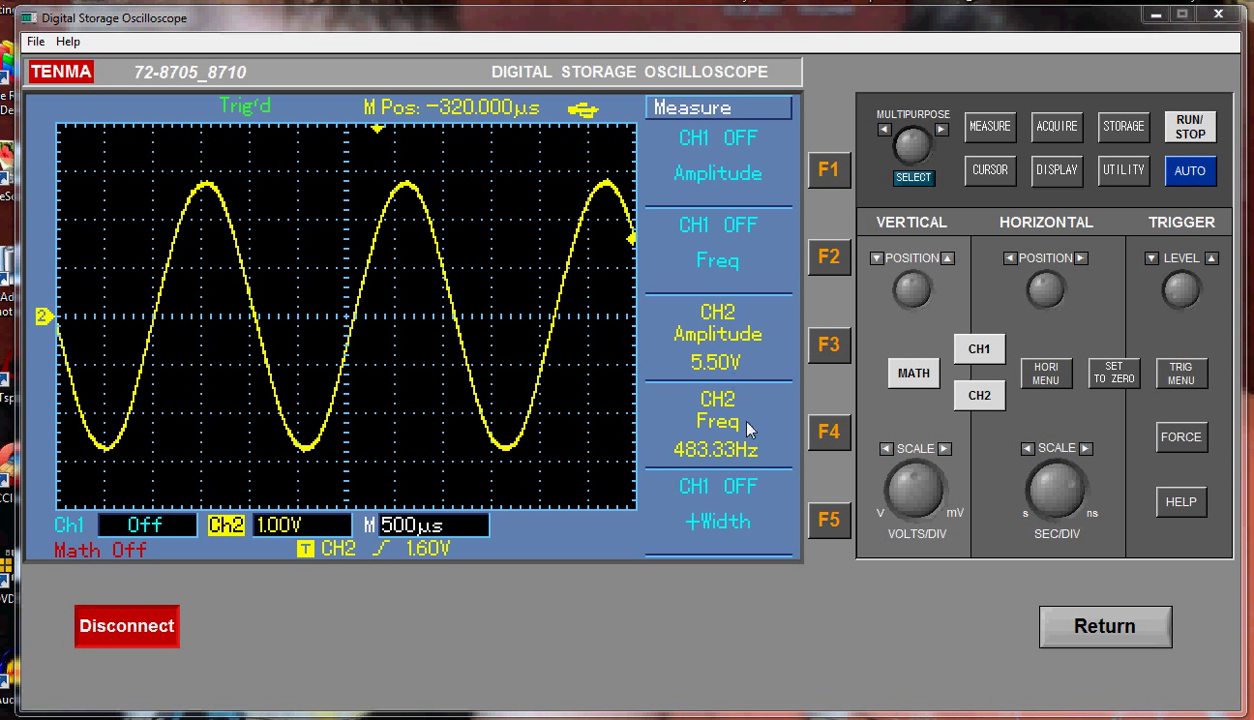
pyautogui.moveTo(715, 480)
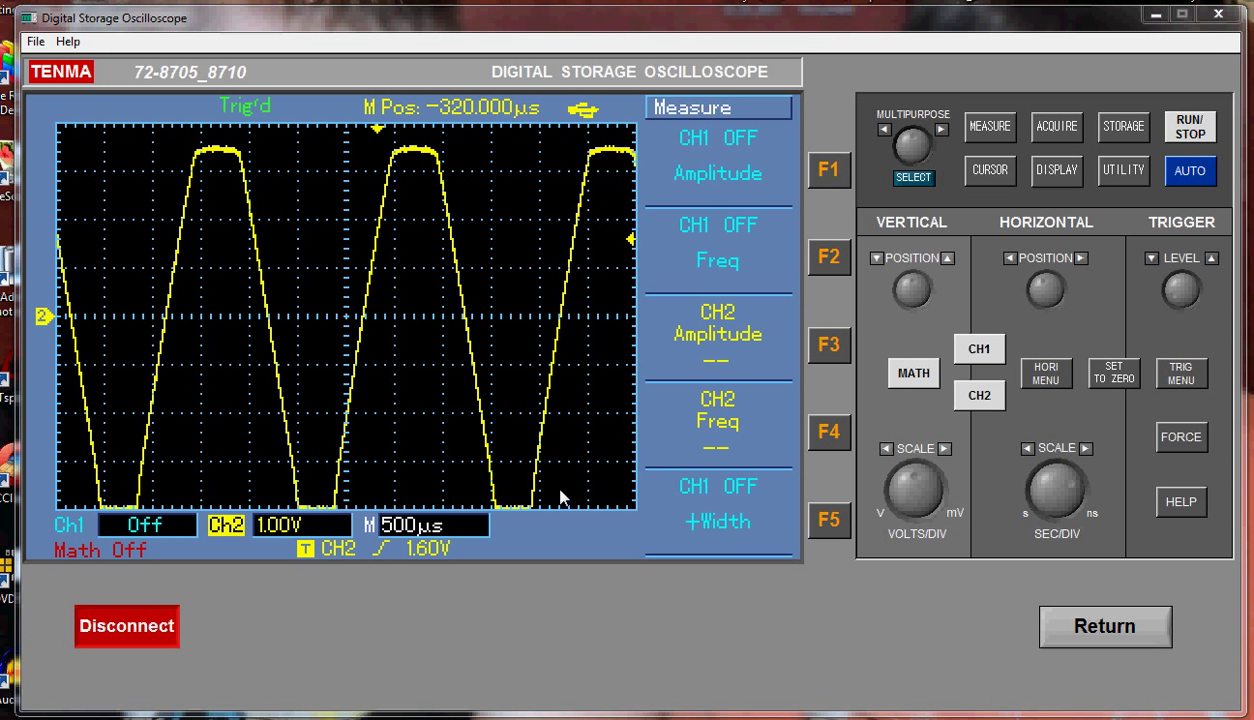
pyautogui.moveTo(770, 533)
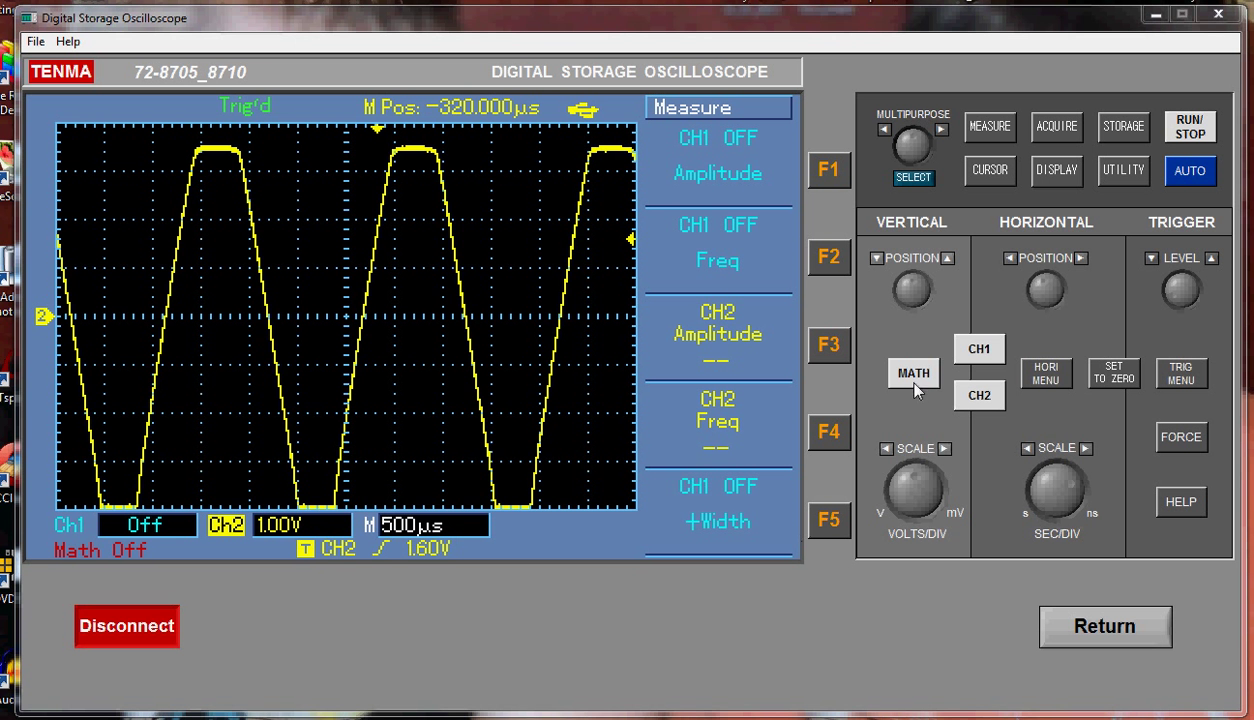
pyautogui.moveTo(1020, 456)
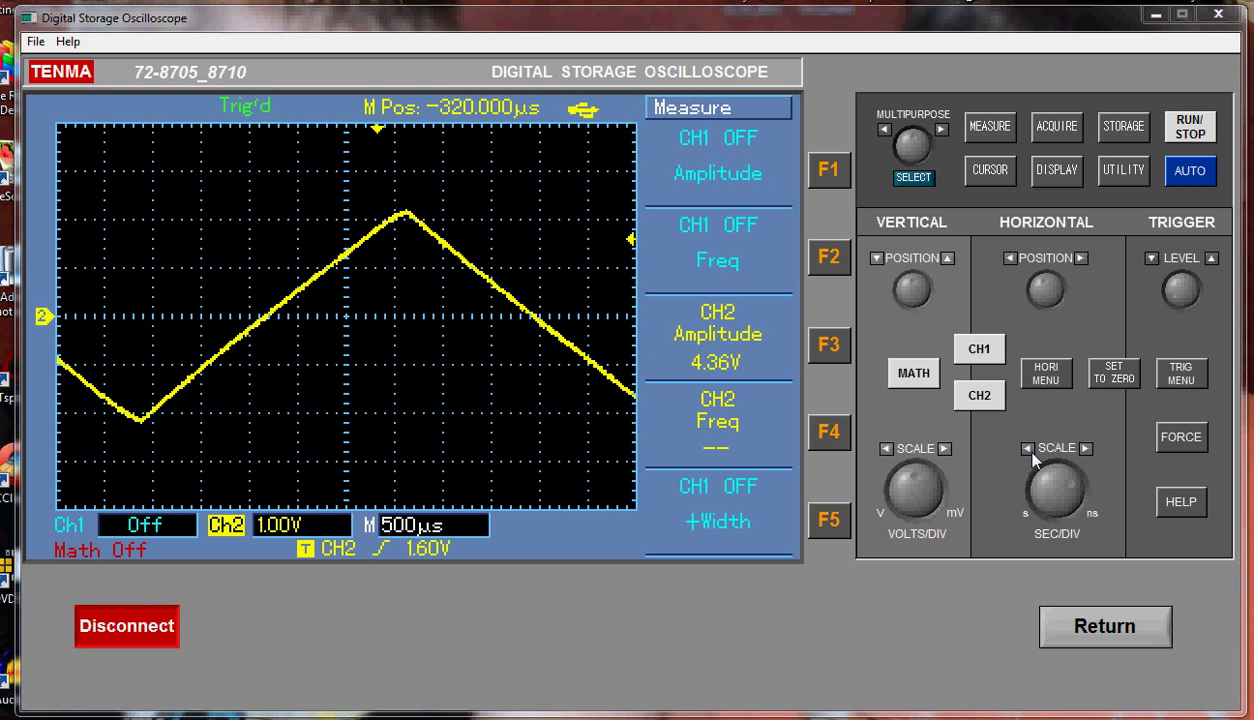
# Step: Widen the horizontal timebase from 500 µs to 1.00 ms per division to show full triangle cycles
pyautogui.click(1029, 448)
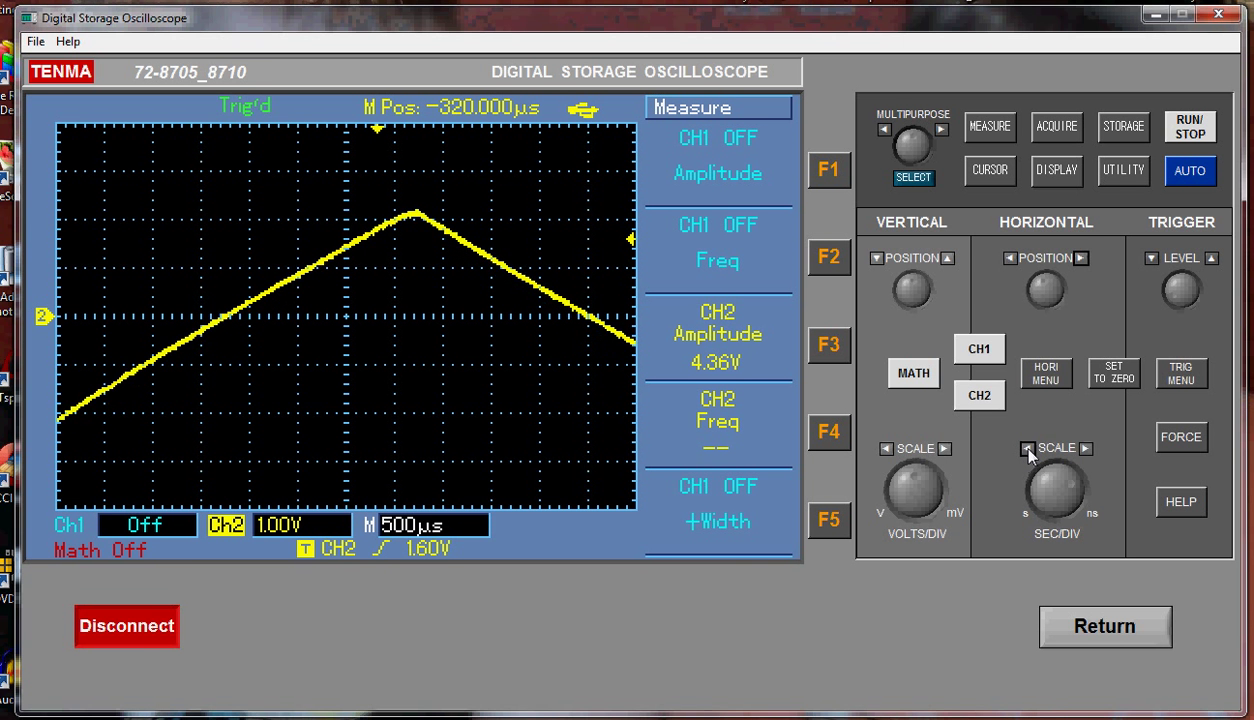
pyautogui.click(1028, 448)
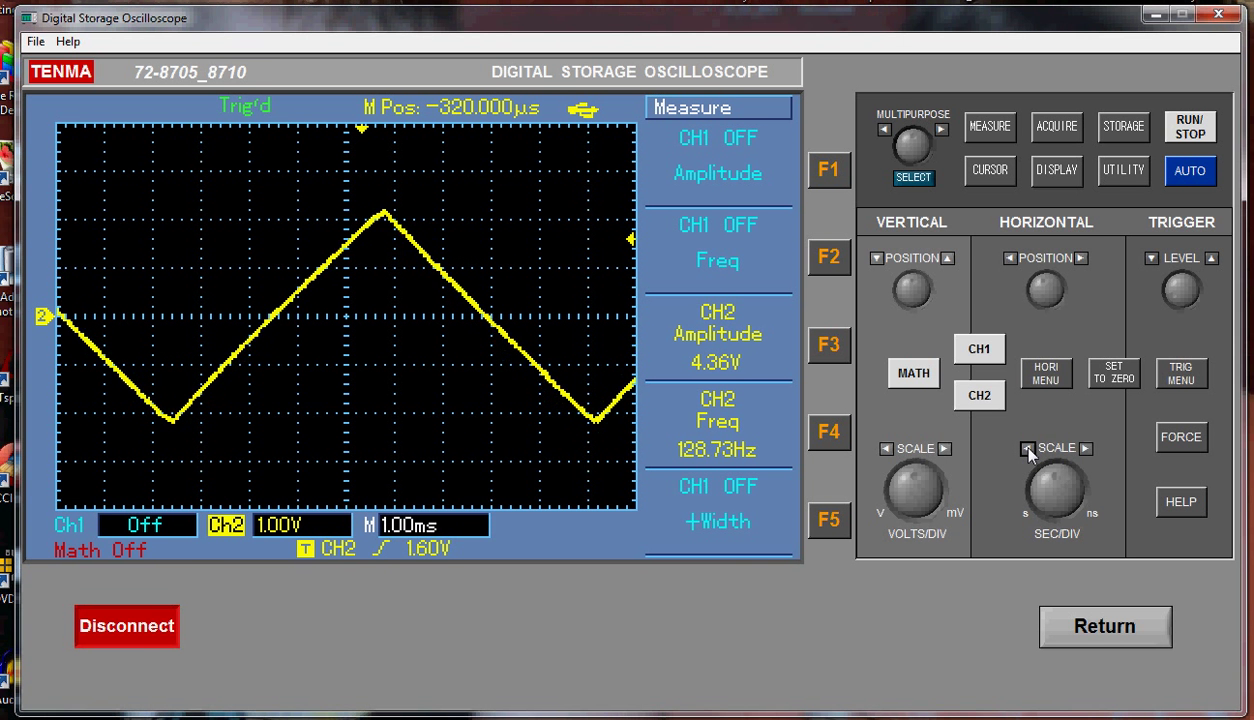
pyautogui.click(1026, 448)
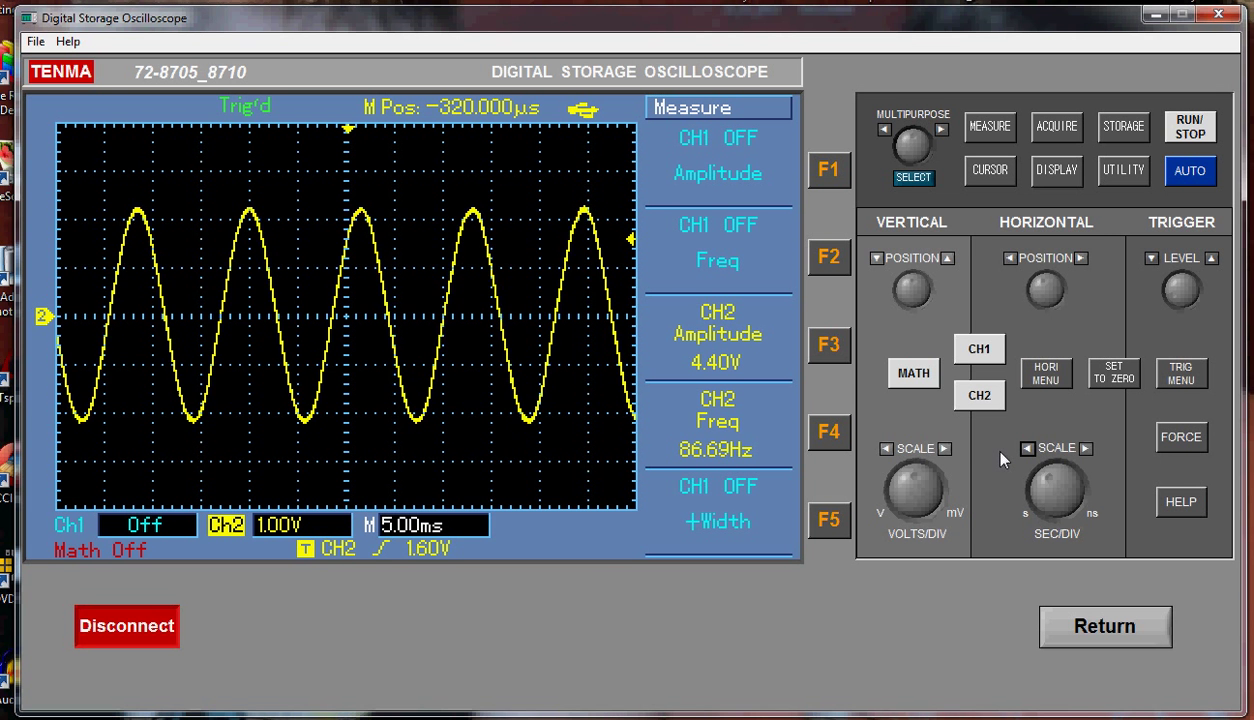
# Step: Shorten the horizontal timebase from 5.00 ms to 500 µs per division to resolve the 8.81 kHz wave
pyautogui.click(1088, 448)
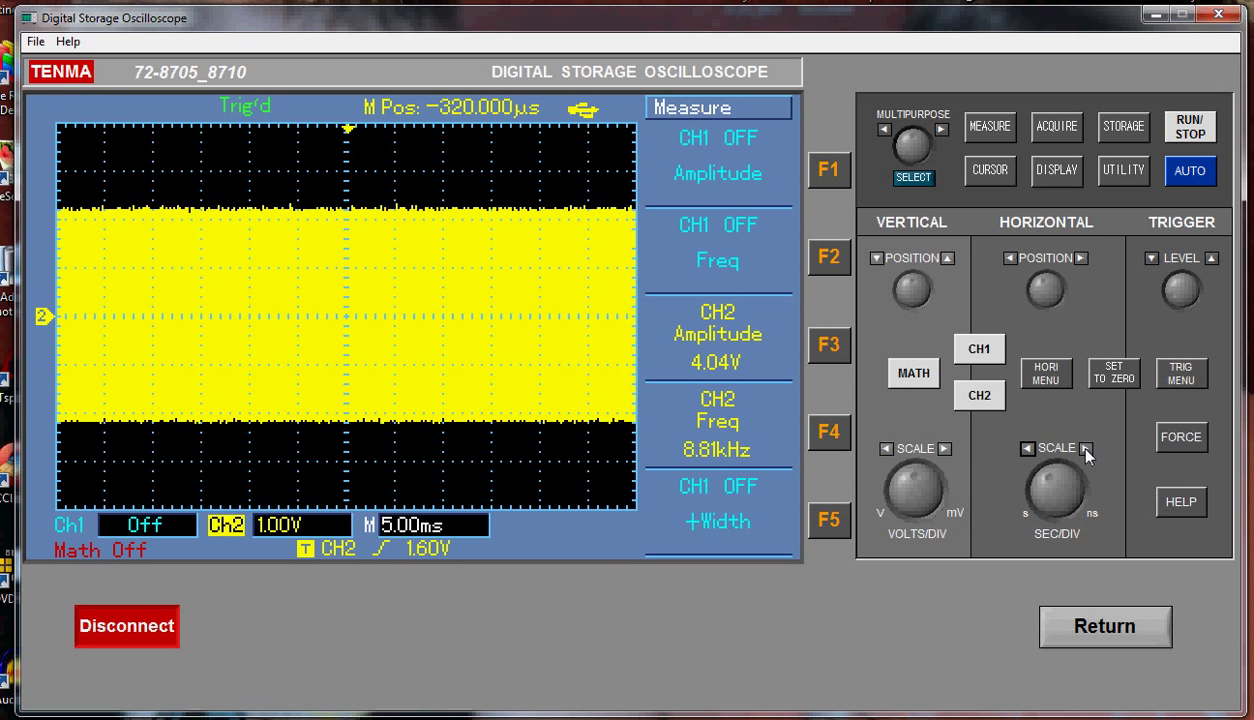
pyautogui.click(1088, 448)
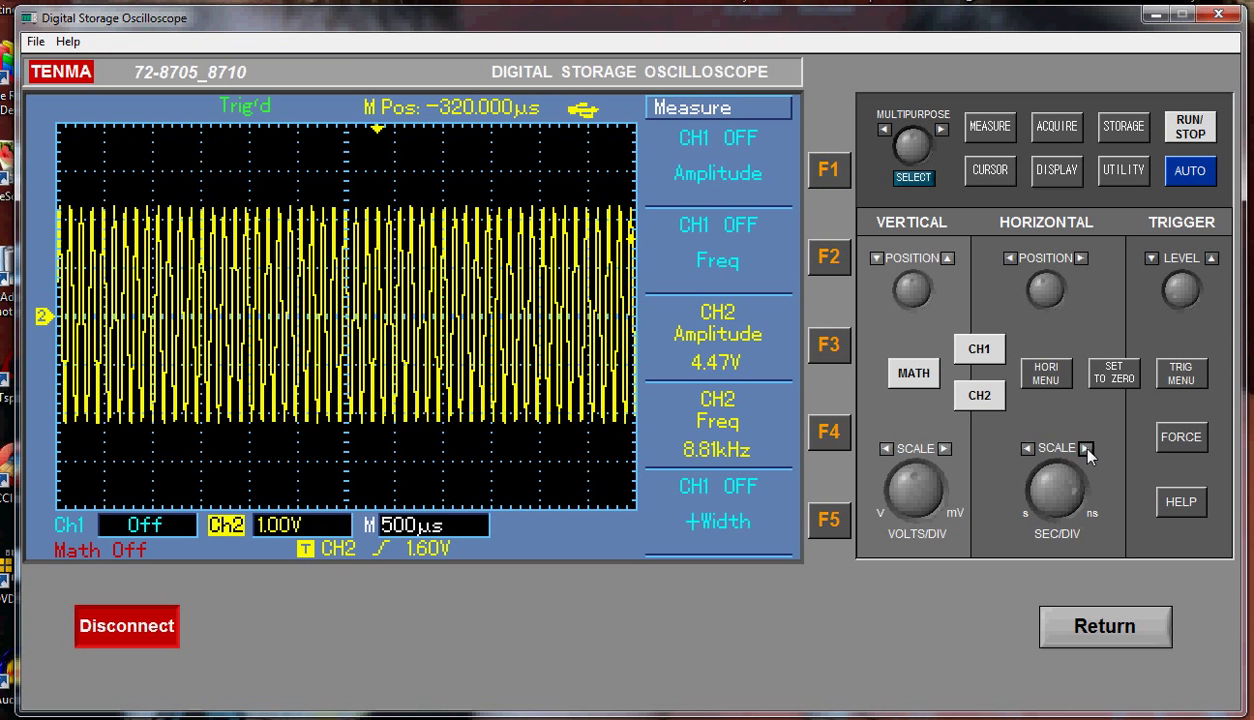
pyautogui.click(1087, 448)
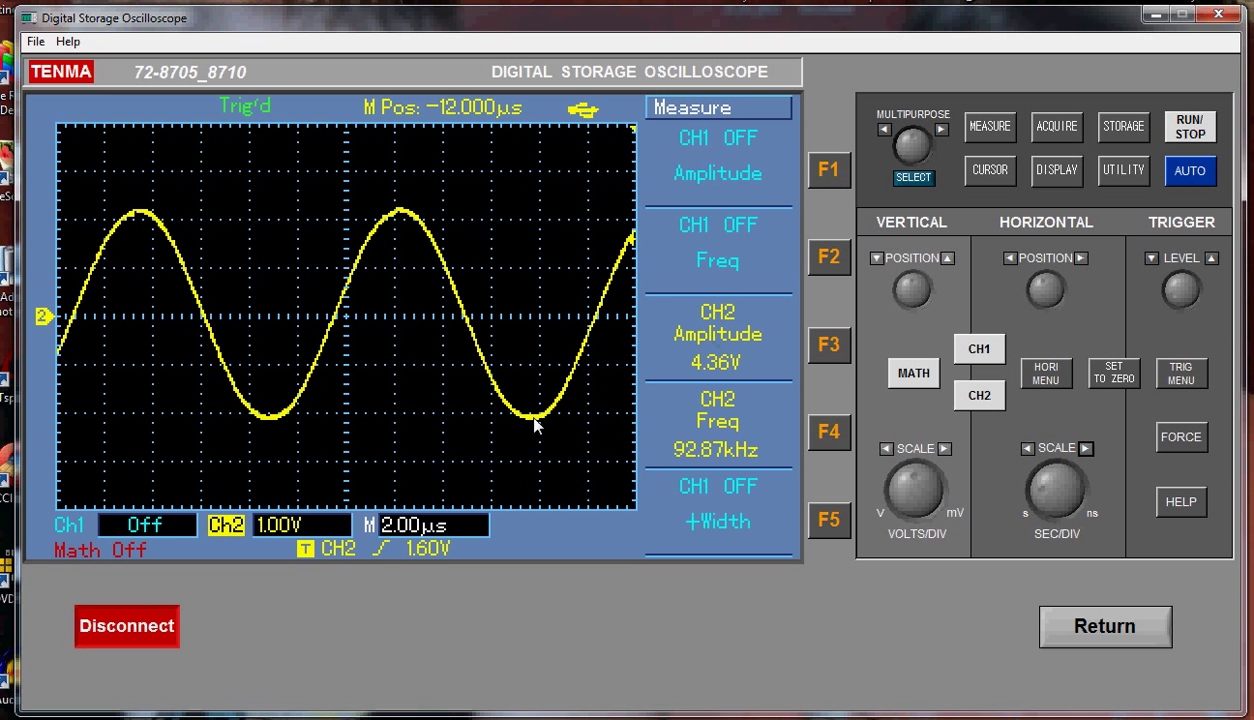
pyautogui.moveTo(632, 447)
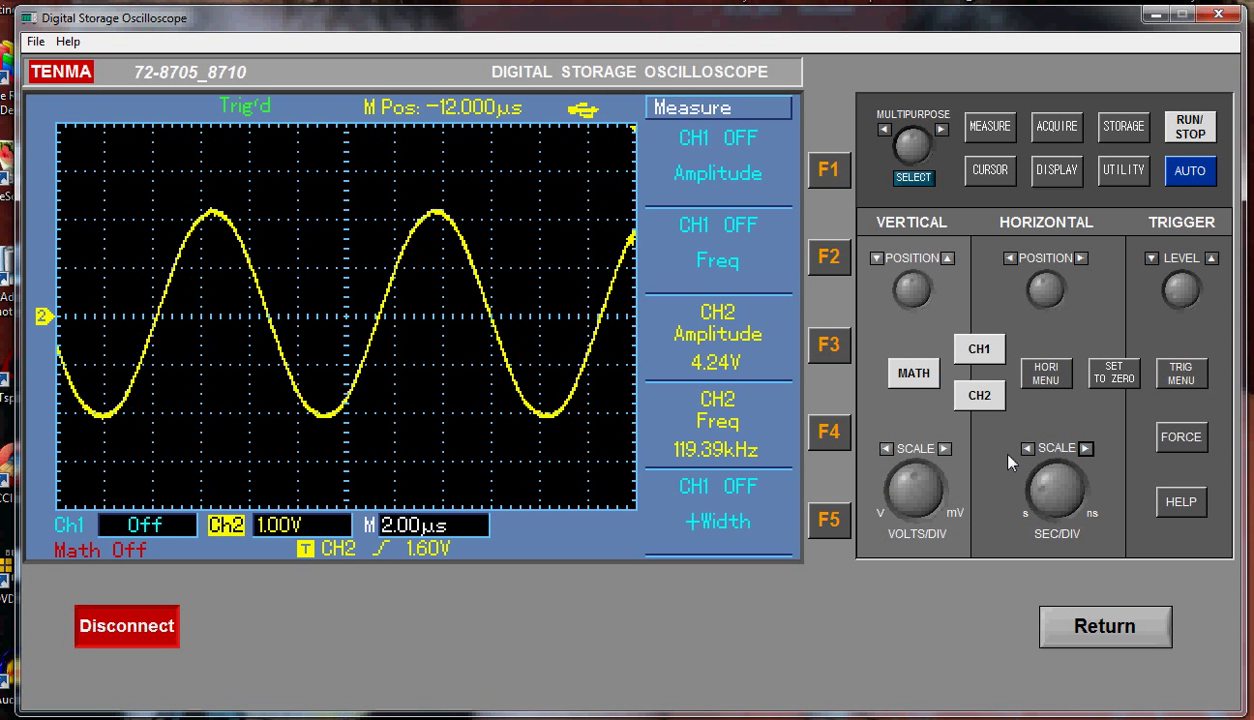
# Step: Set the horizontal timebase to 5.00 µs per division for the square wave
pyautogui.click(1089, 448)
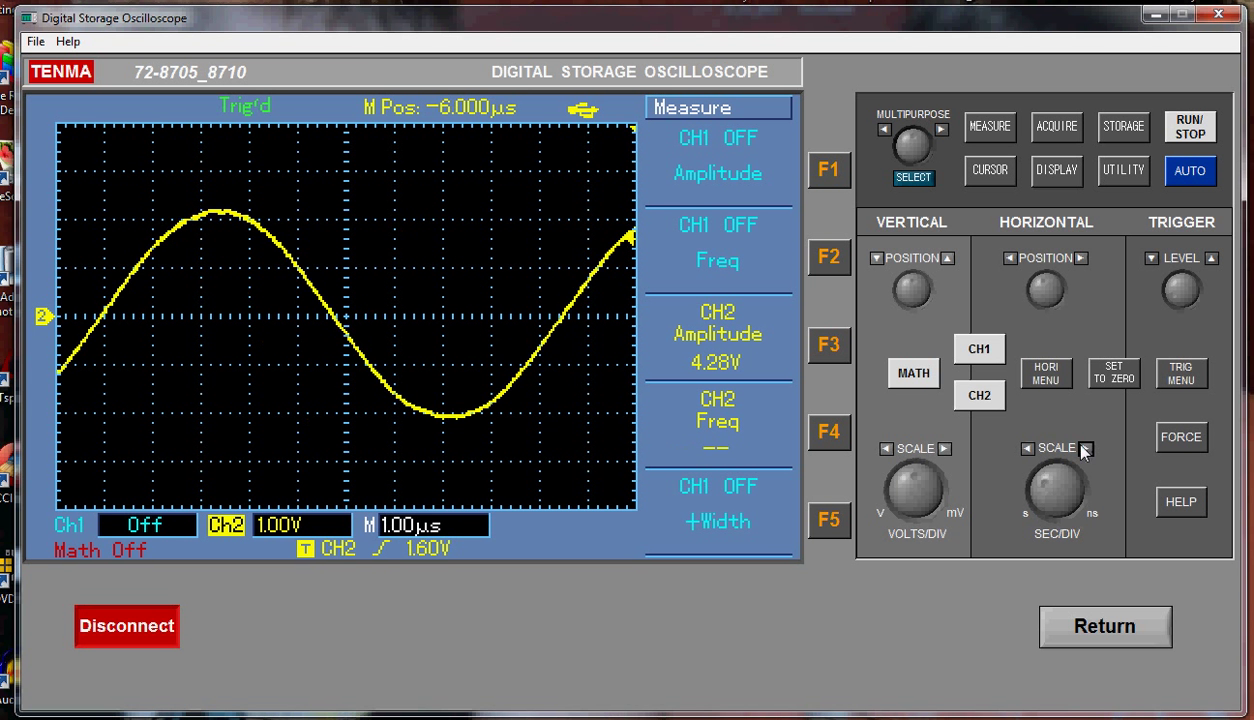
pyautogui.click(1029, 448)
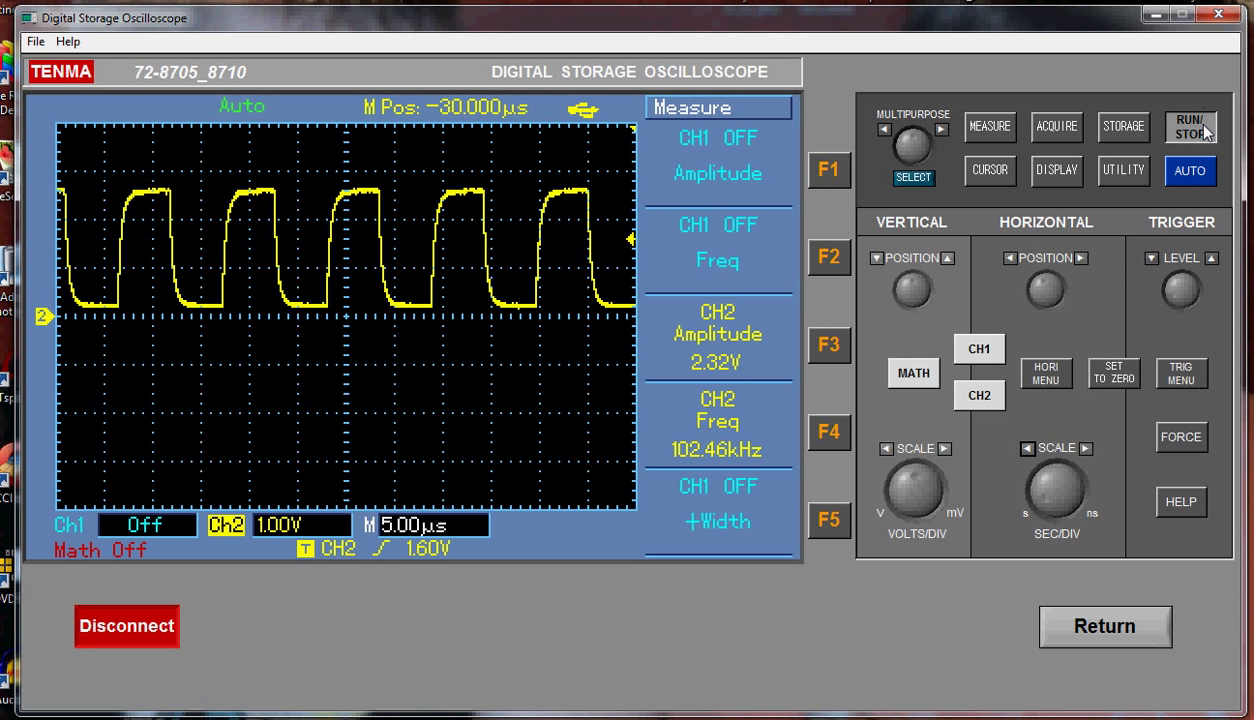
# Step: Freeze the trace to read 92.54 kHz and 2.32 V, then resume with CH2 at 5.00 V/div
pyautogui.click(1190, 126)
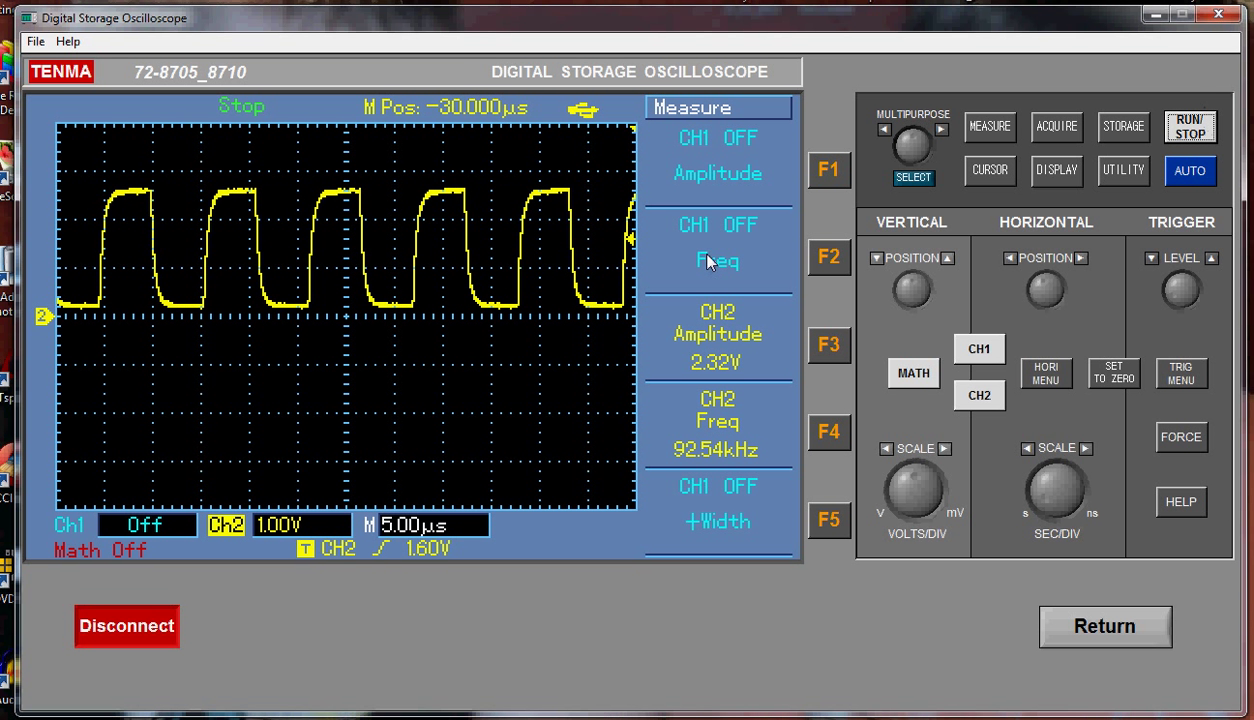
pyautogui.moveTo(345, 178)
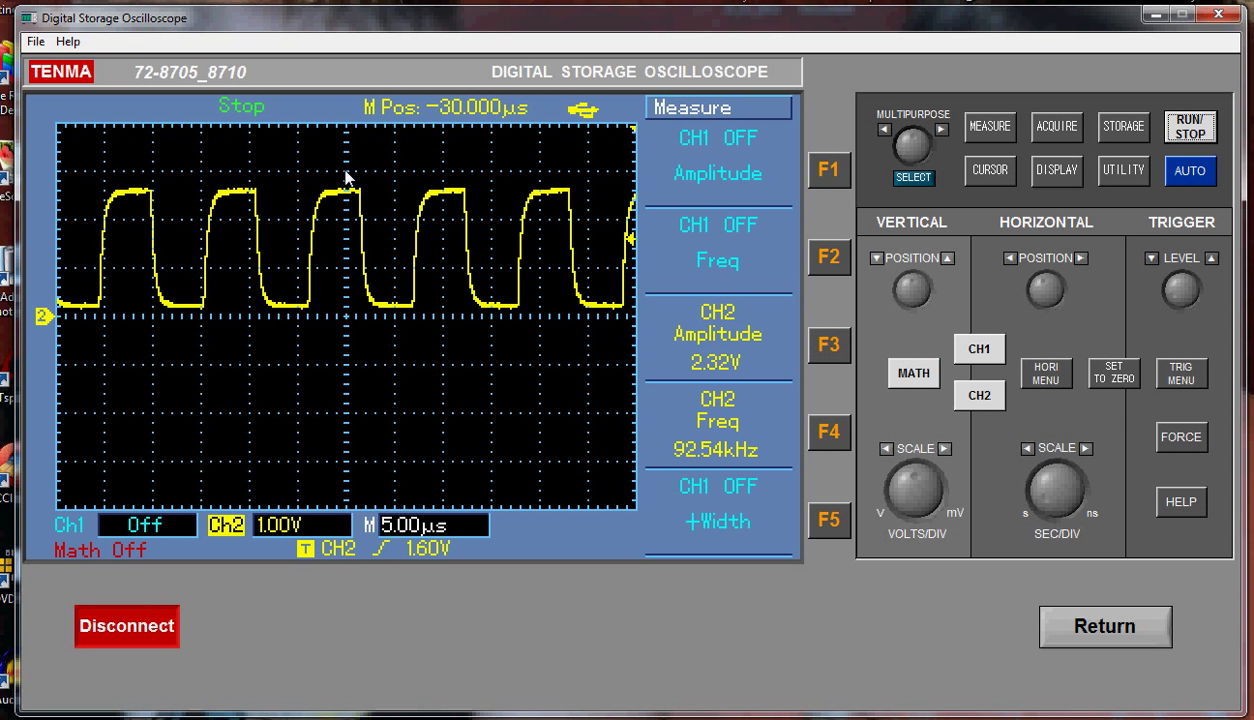
pyautogui.moveTo(370, 485)
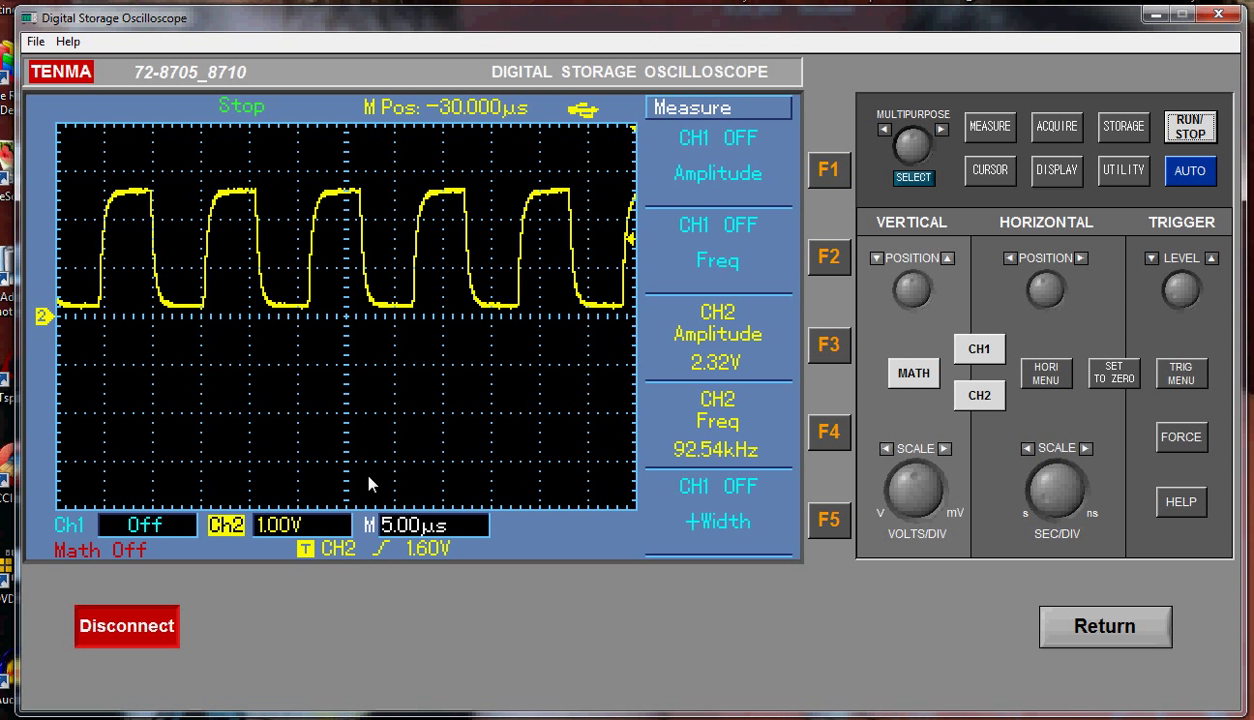
pyautogui.moveTo(1120, 150)
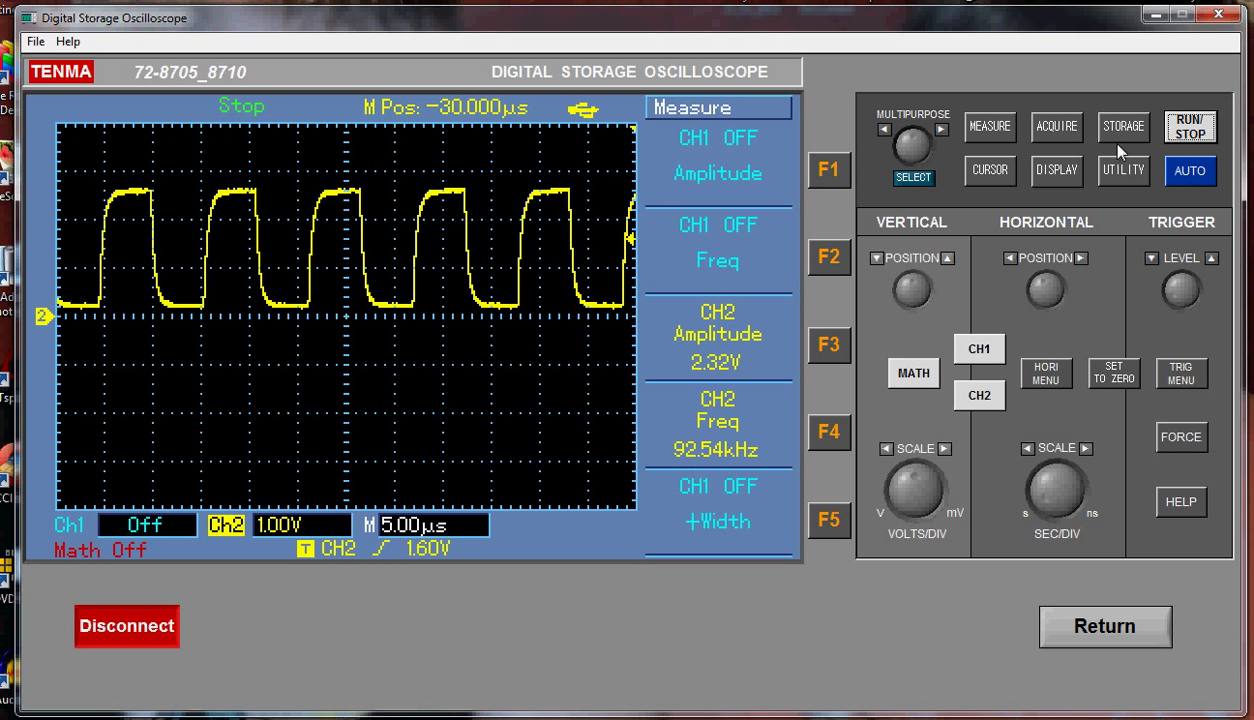
pyautogui.click(1190, 170)
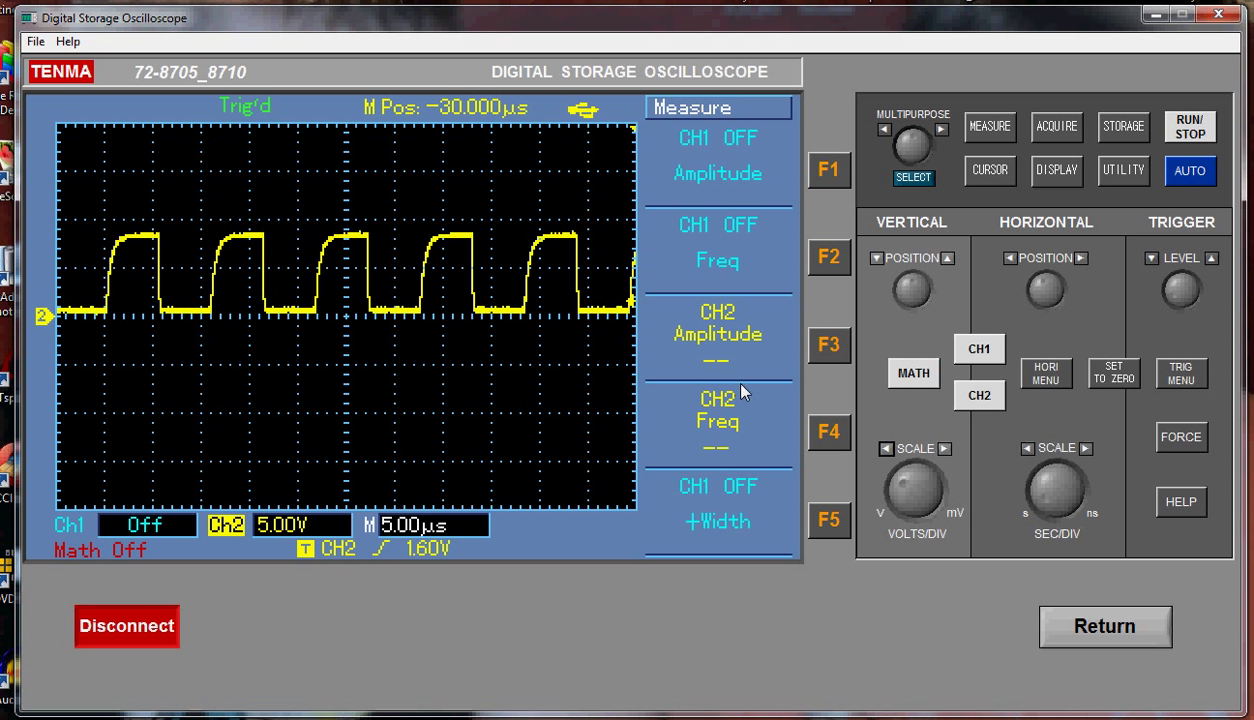
# Step: Resume acquisition to read the slower square wave at 48.17 kHz and 5.40 V on CH2
pyautogui.click(1189, 126)
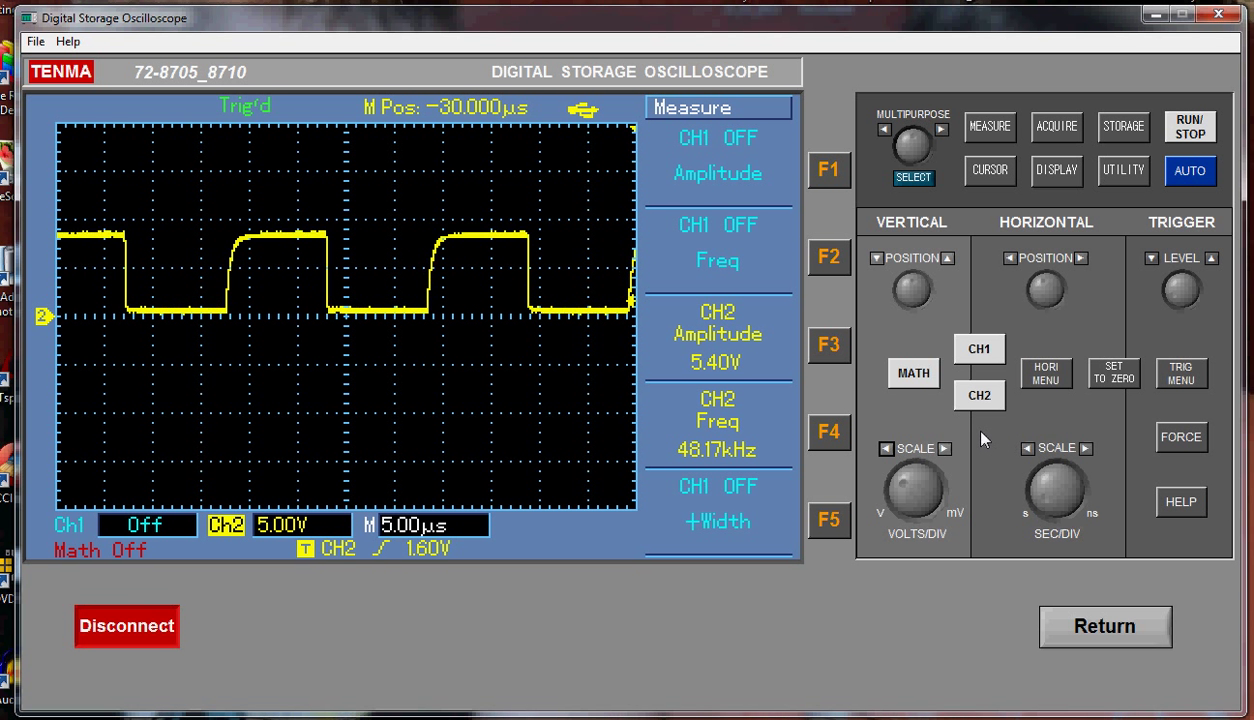
# Step: Narrow the timebase to 500 ns per division, then widen it back past 1.00 µs
pyautogui.click(1084, 448)
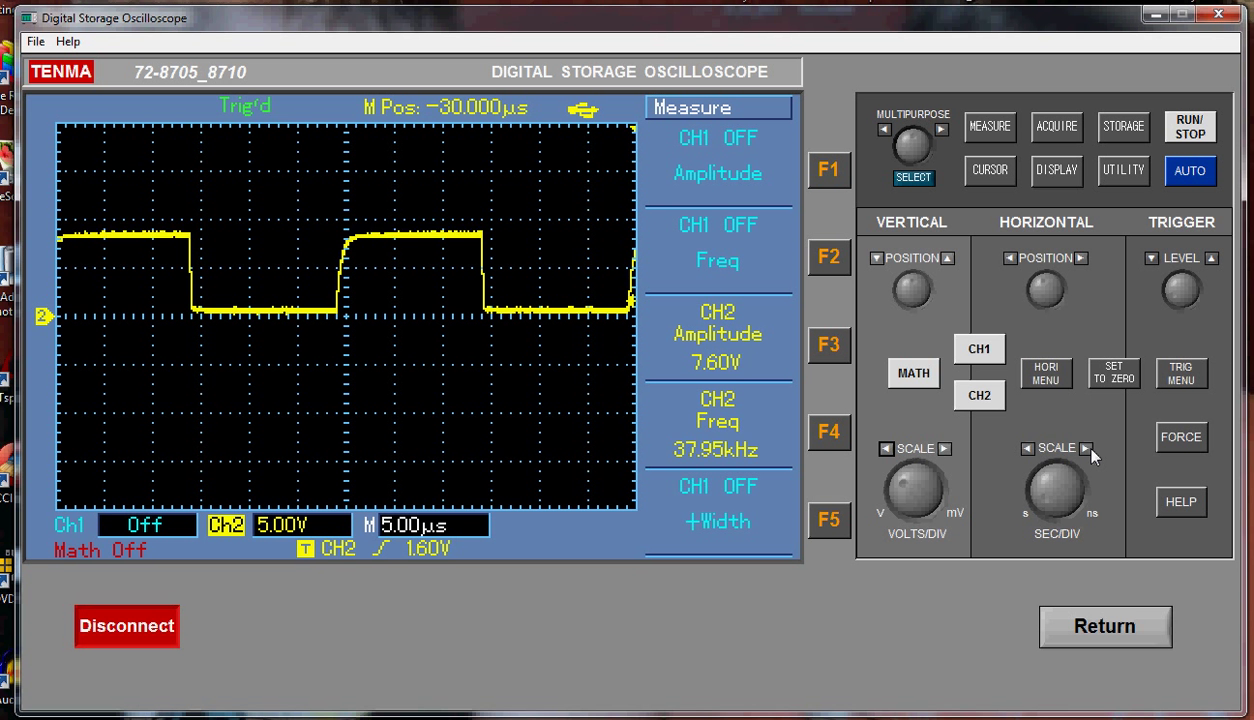
pyautogui.click(1028, 448)
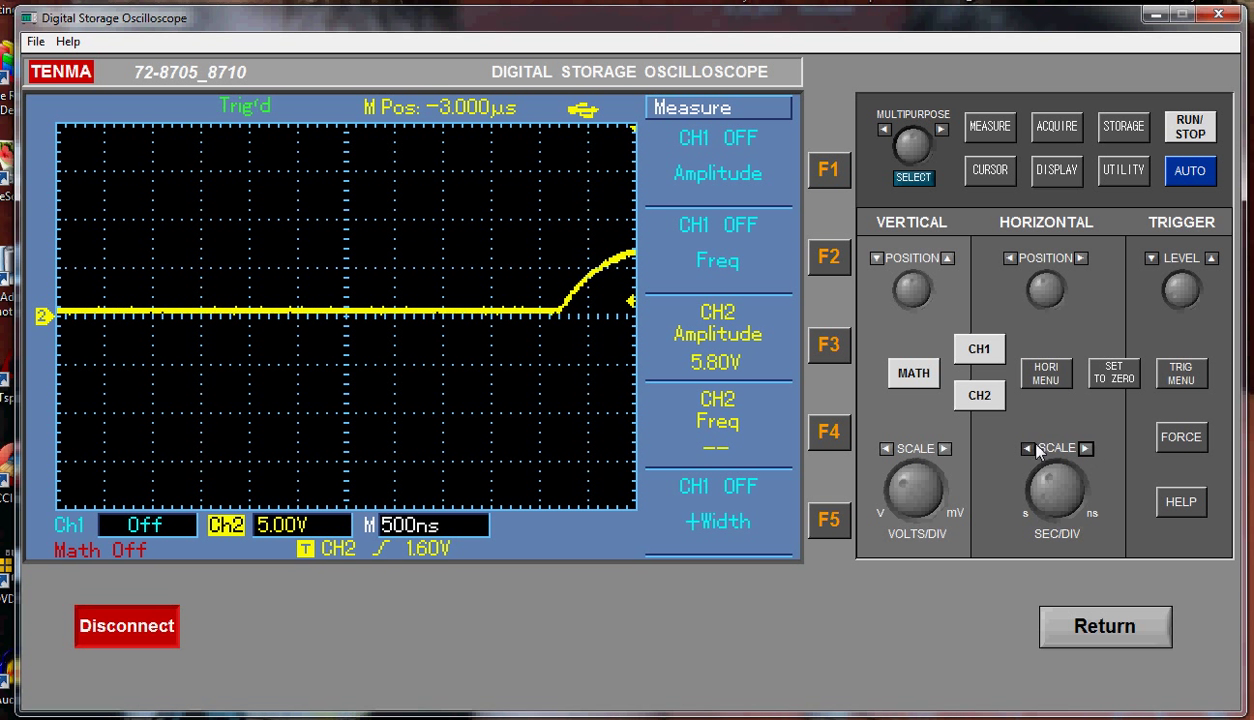
pyautogui.click(1026, 448)
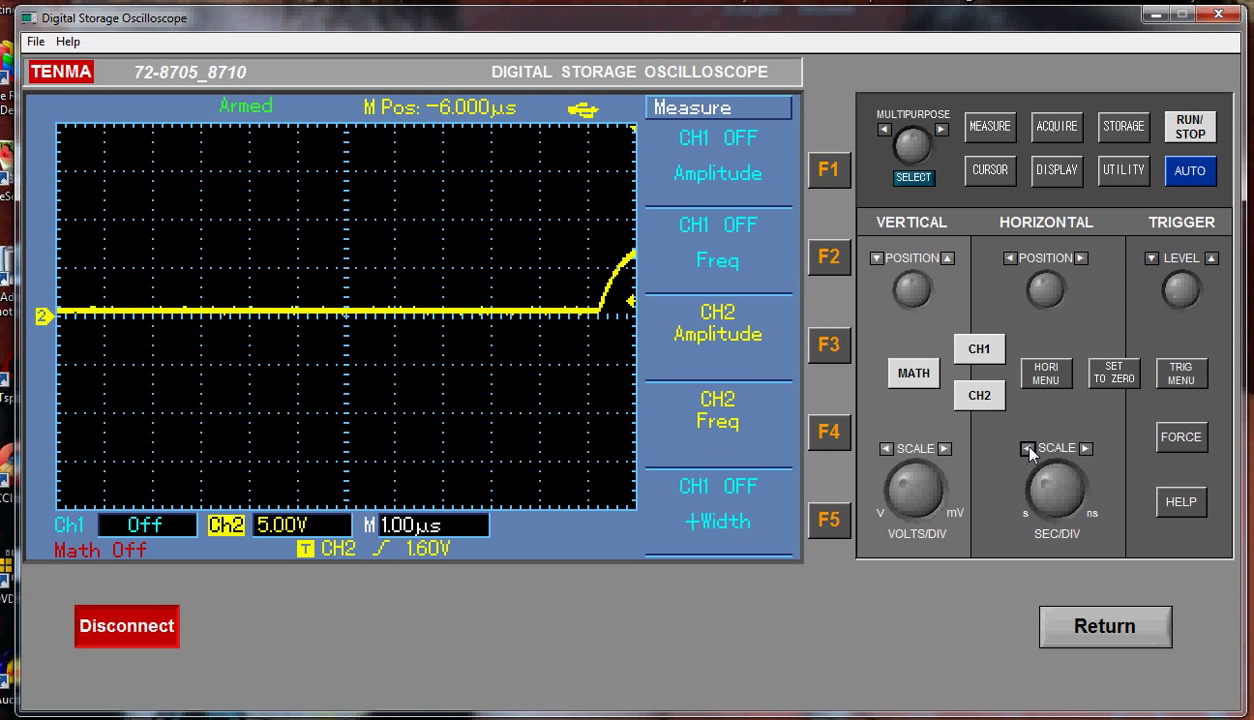
pyautogui.click(1028, 448)
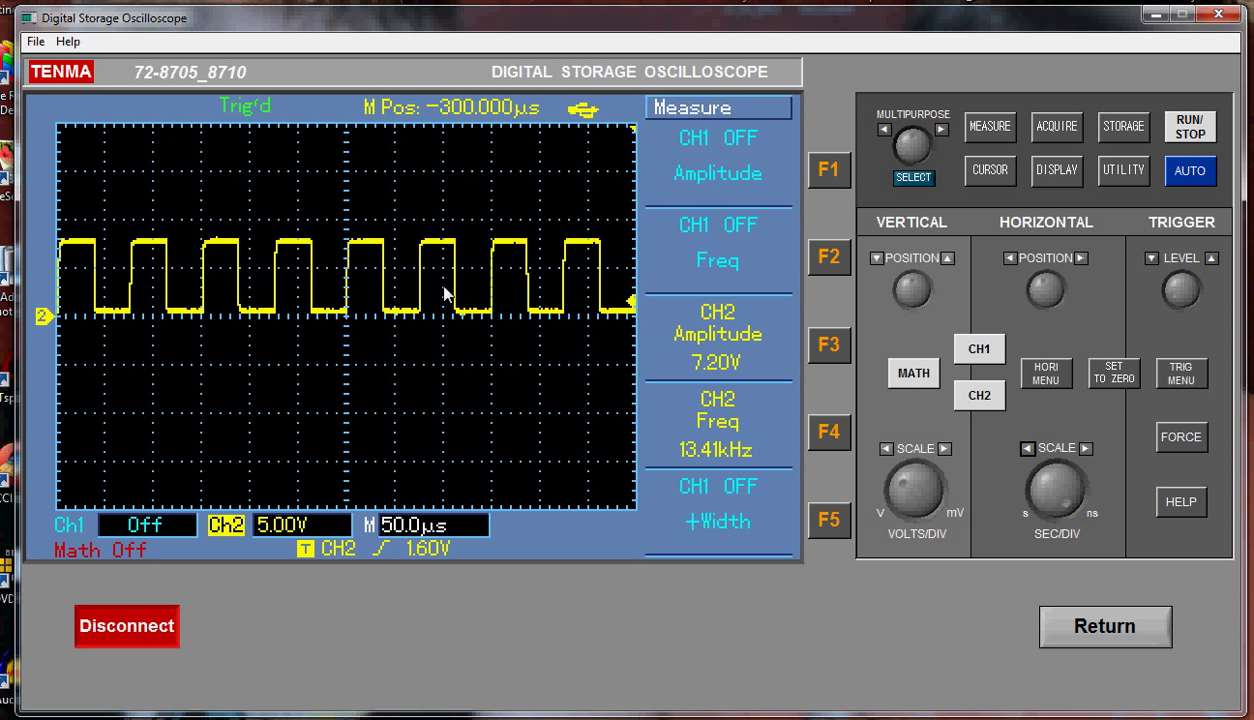
pyautogui.moveTo(458, 403)
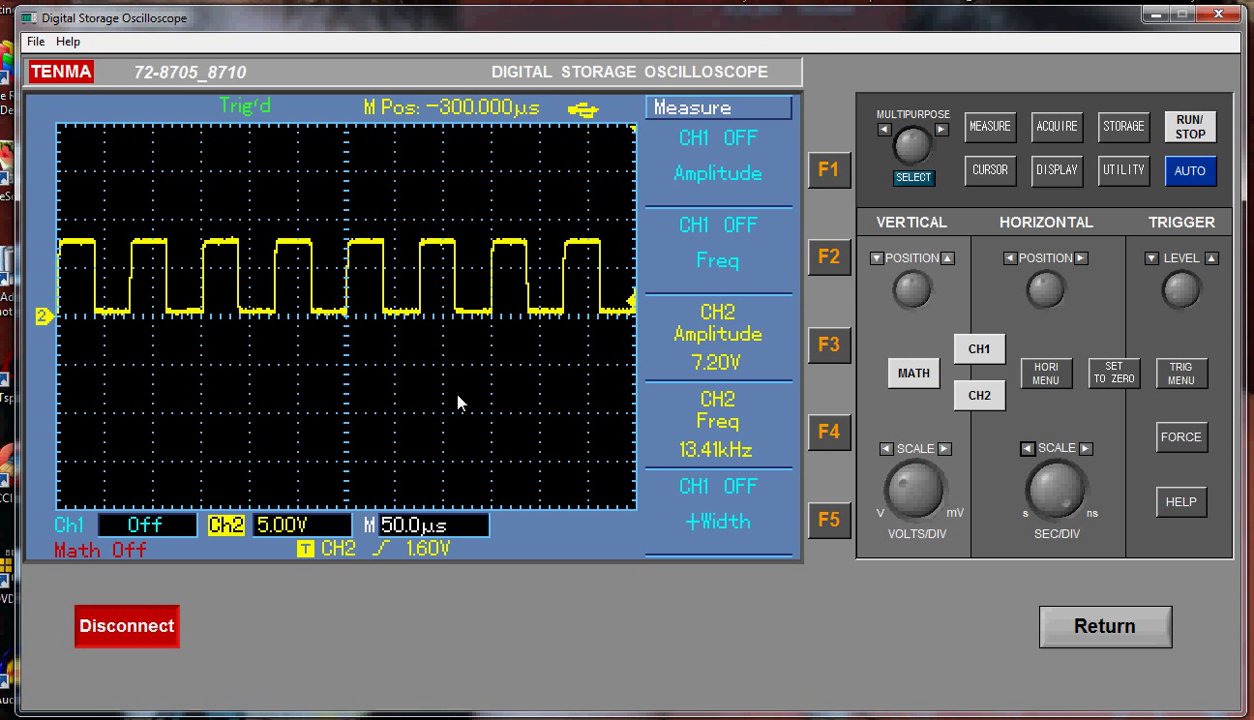
pyautogui.moveTo(535, 547)
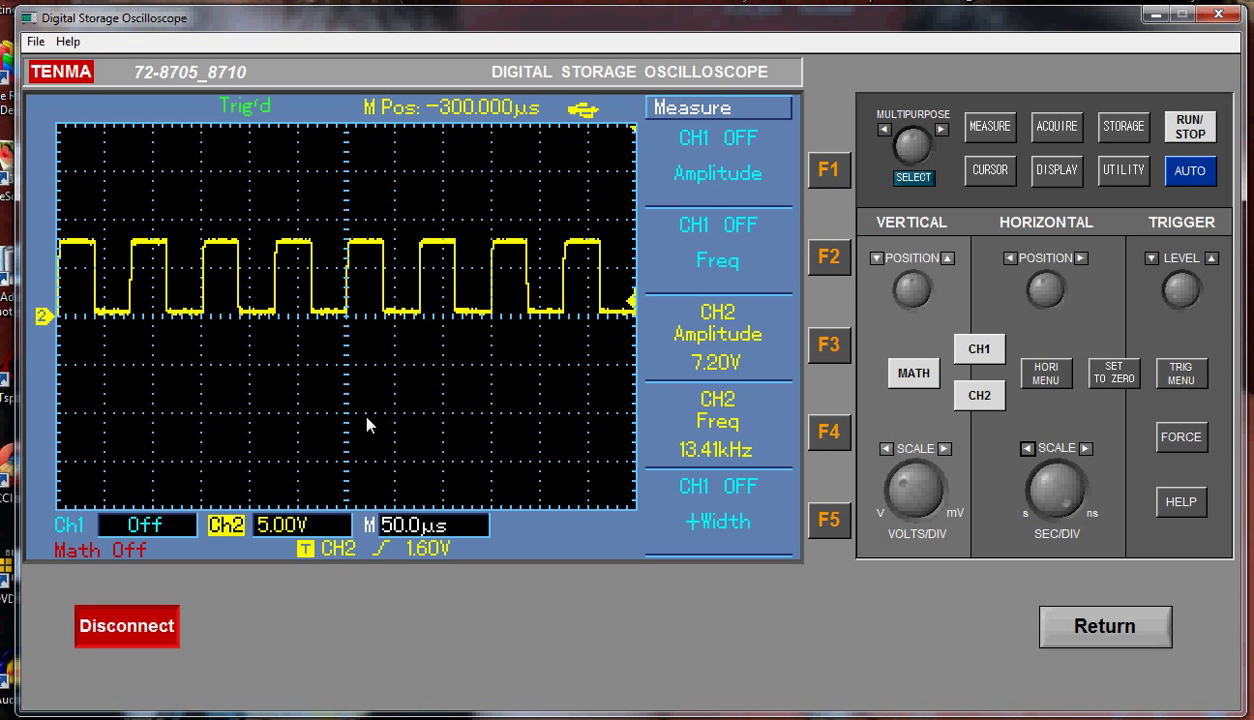
pyautogui.moveTo(470, 373)
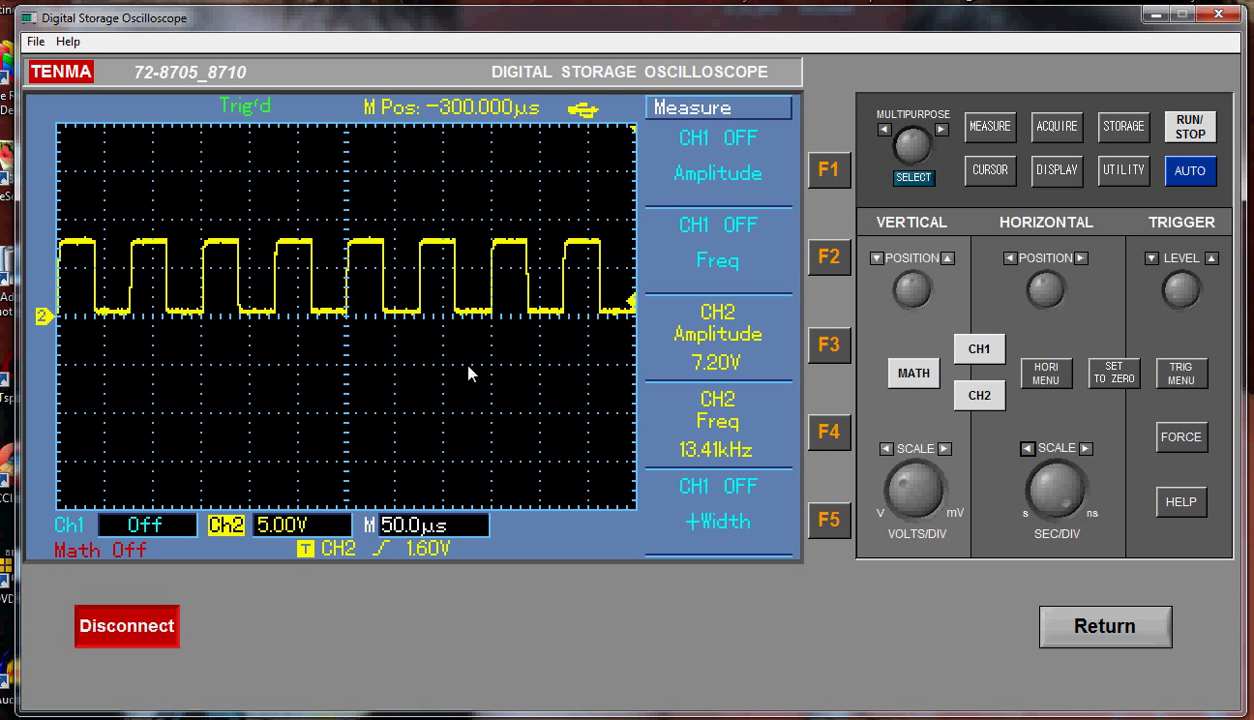